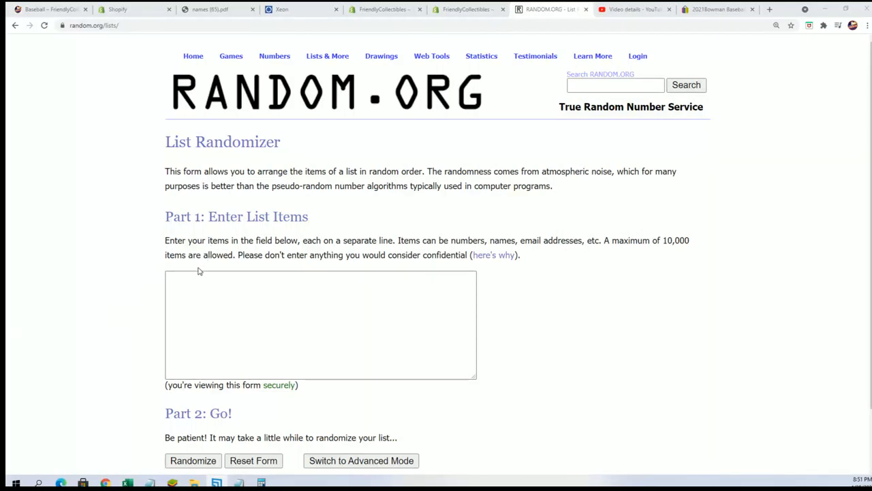
- Paste the card break owner names, one per line, into the Part 1 list field
{"action": "left_click", "coordinate": [321, 325]}
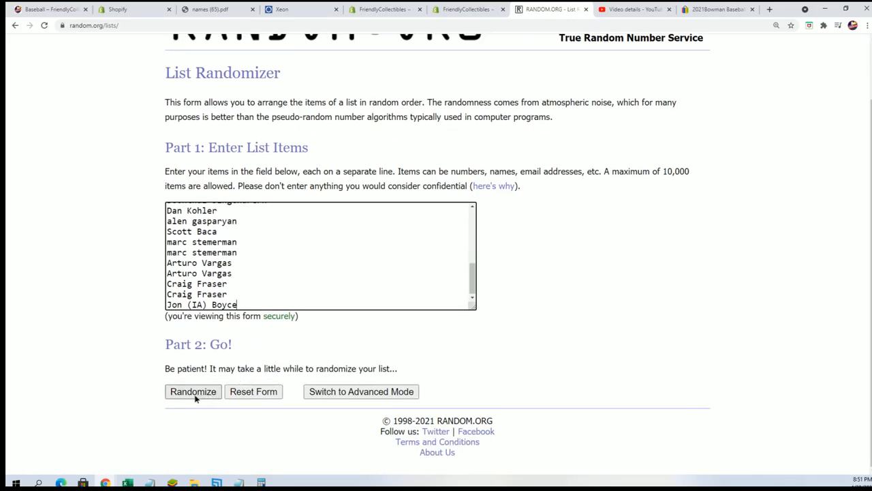
- Randomize the 28 owner names and reshuffle them with Again! several times
{"action": "left_click", "coordinate": [193, 391]}
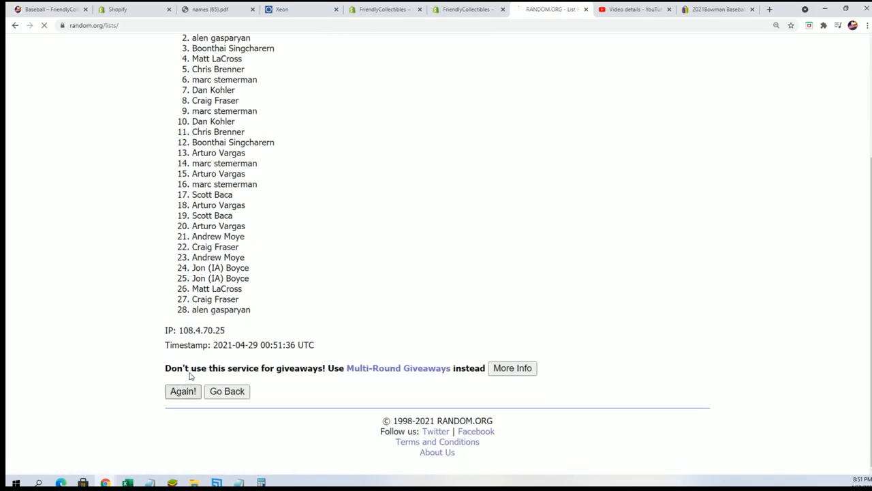
{"action": "left_click", "coordinate": [183, 389]}
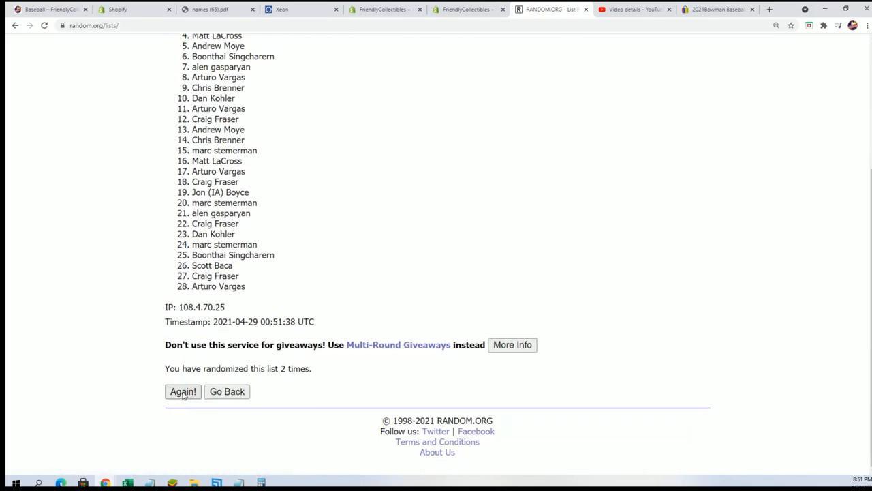
{"action": "left_click", "coordinate": [182, 391]}
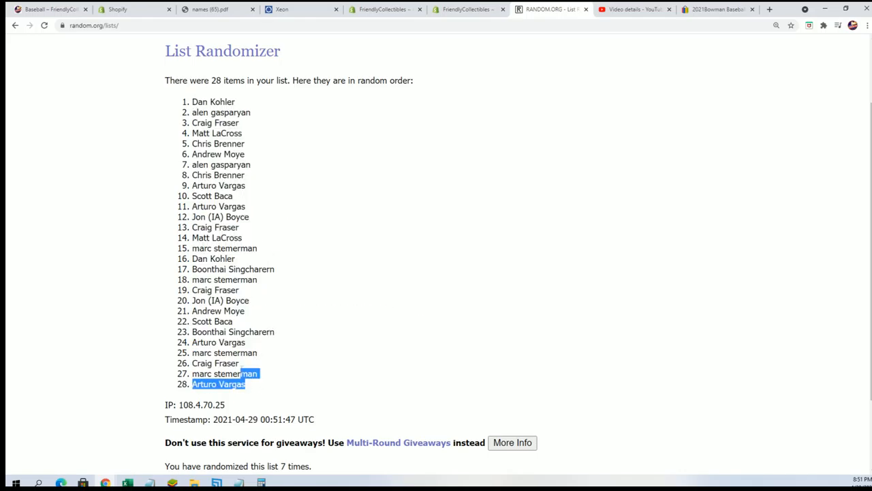
- Select the whole shuffled owner list and copy it to the clipboard
{"action": "left_click_drag", "start_coordinate": [218, 385], "coordinate": [213, 101]}
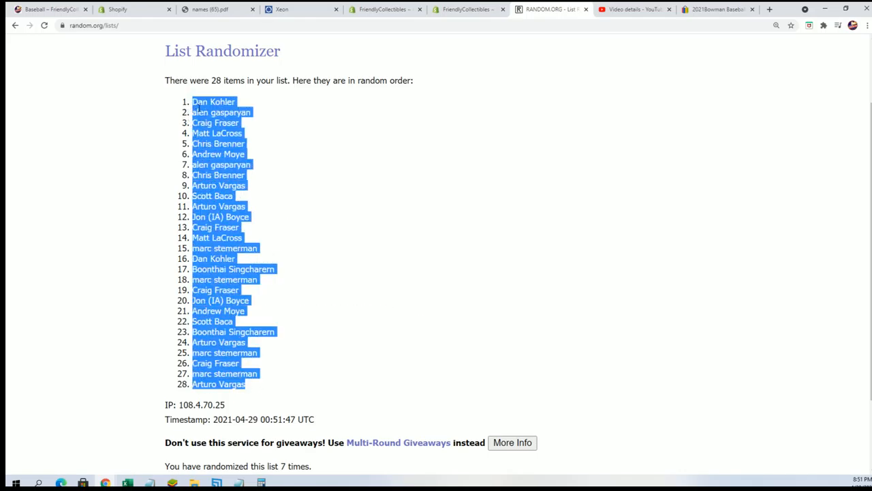
{"action": "right_click", "coordinate": [218, 122]}
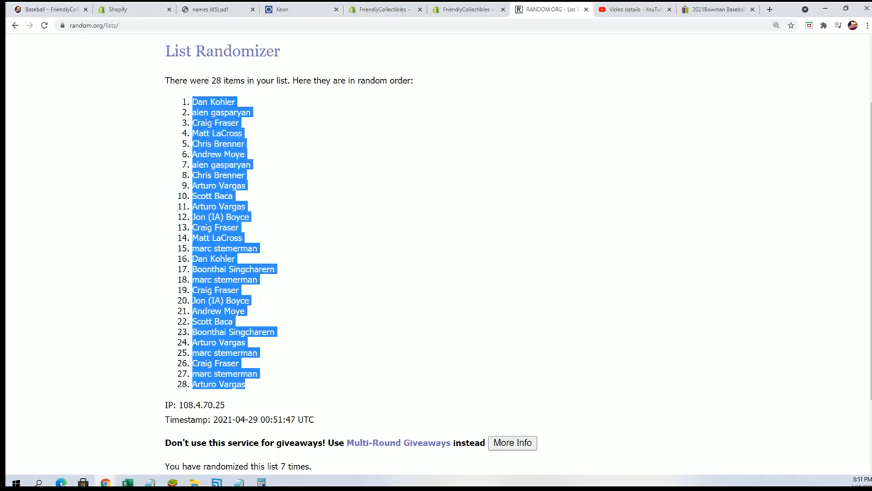
{"action": "left_click", "coordinate": [127, 482]}
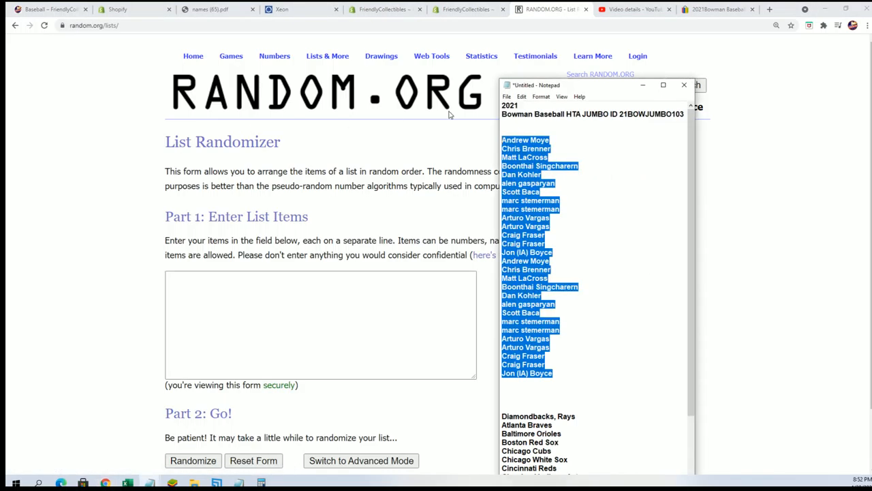
- Copy the 28 MLB team names from Notepad into the Part 1 field and randomize them
{"action": "left_click", "coordinate": [684, 84]}
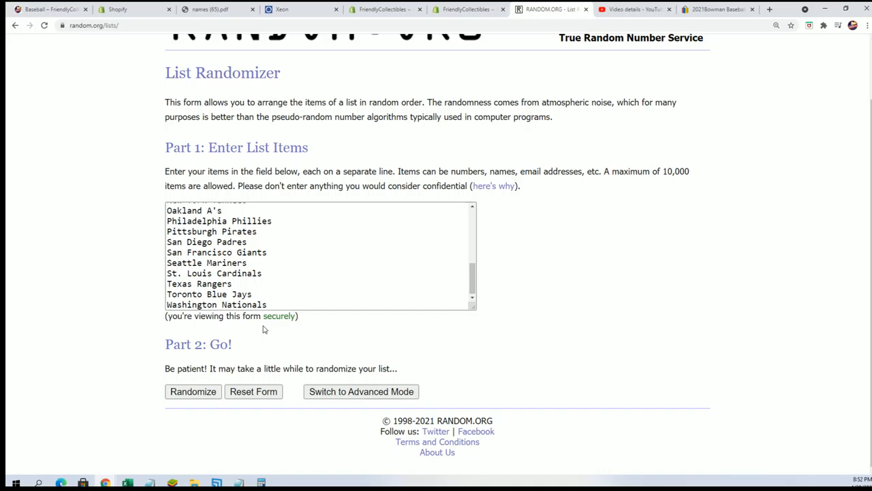
{"action": "left_click", "coordinate": [194, 391]}
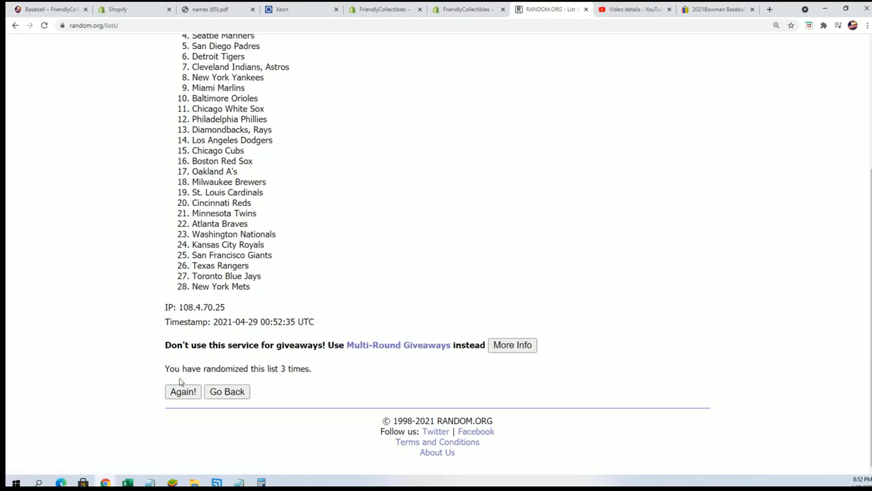
- Reshuffle the 28 MLB teams with Again! until randomized six times
{"action": "left_click", "coordinate": [183, 391]}
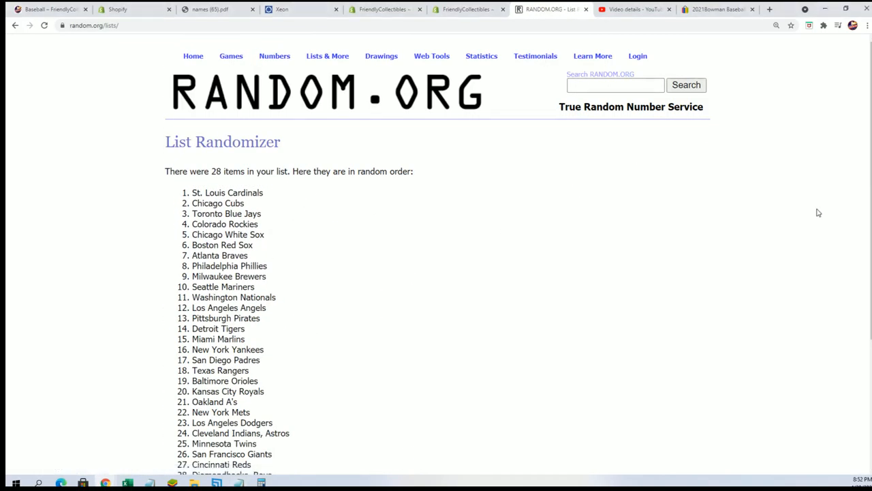
{"action": "scroll", "scroll_direction": "down", "scroll_amount": 3}
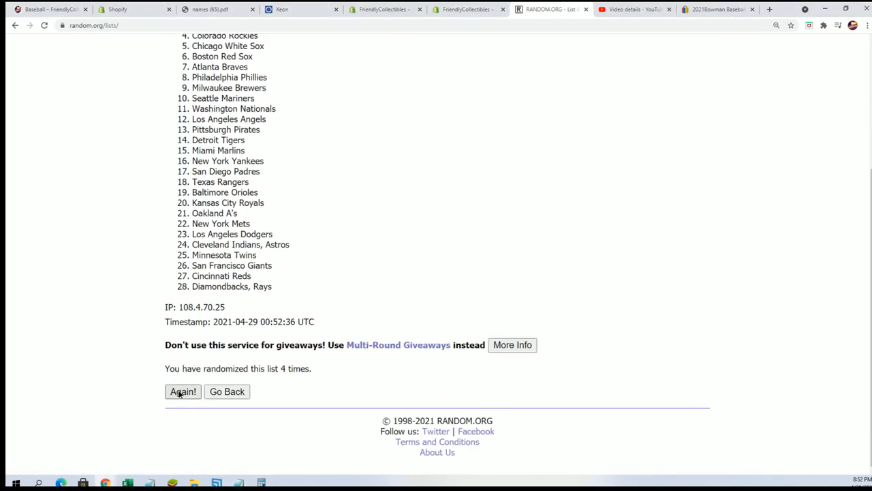
{"action": "left_click", "coordinate": [182, 391]}
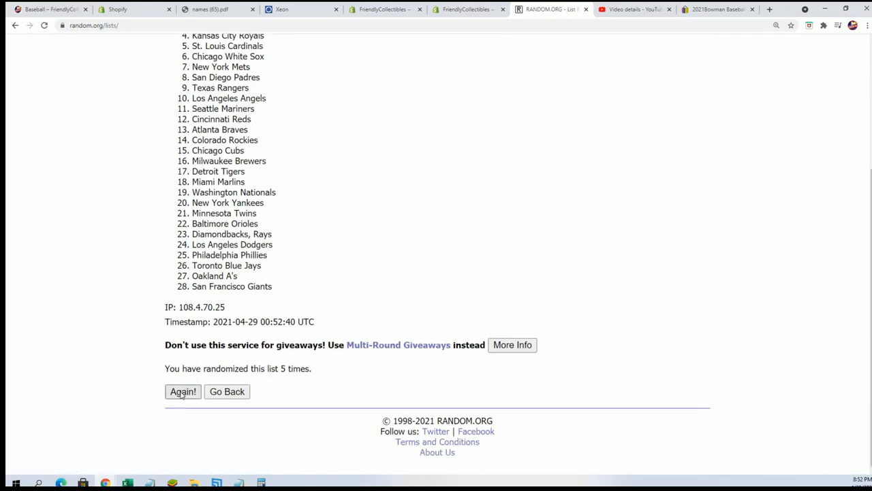
{"action": "left_click", "coordinate": [182, 391]}
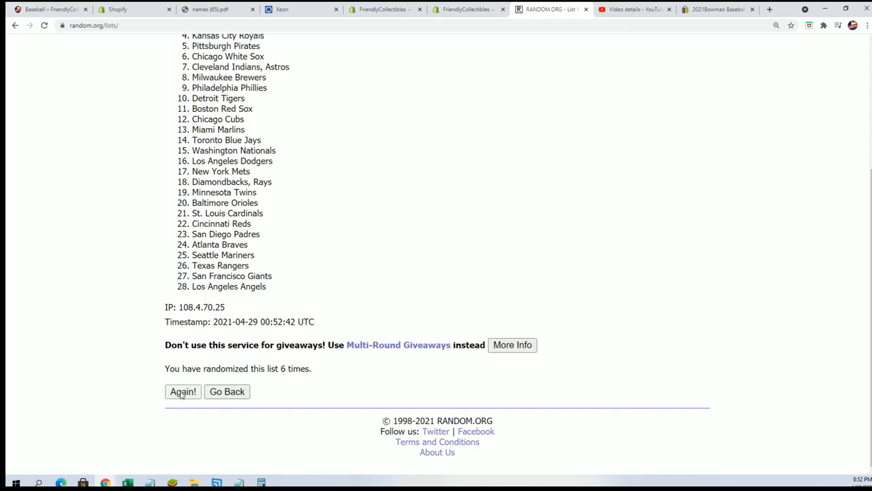
{"action": "left_click", "coordinate": [183, 391]}
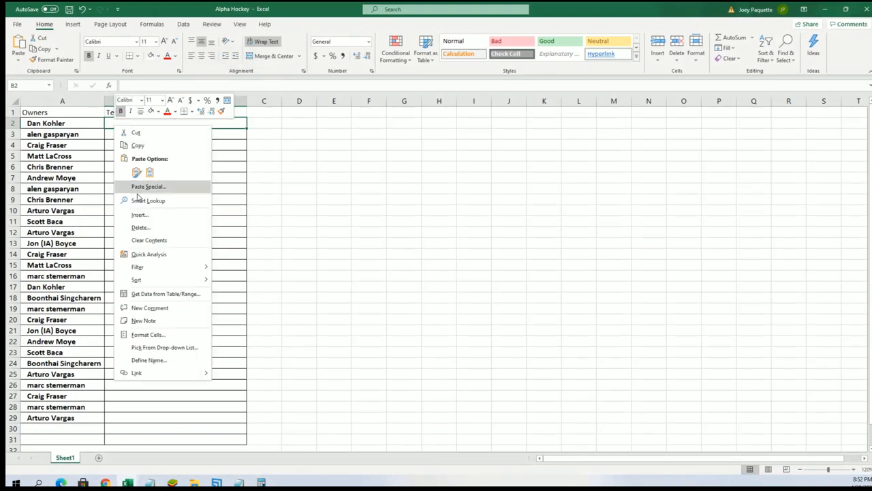
- Paste Special the shuffled teams as Text into cell B2 beside the owner names
{"action": "left_click", "coordinate": [147, 186]}
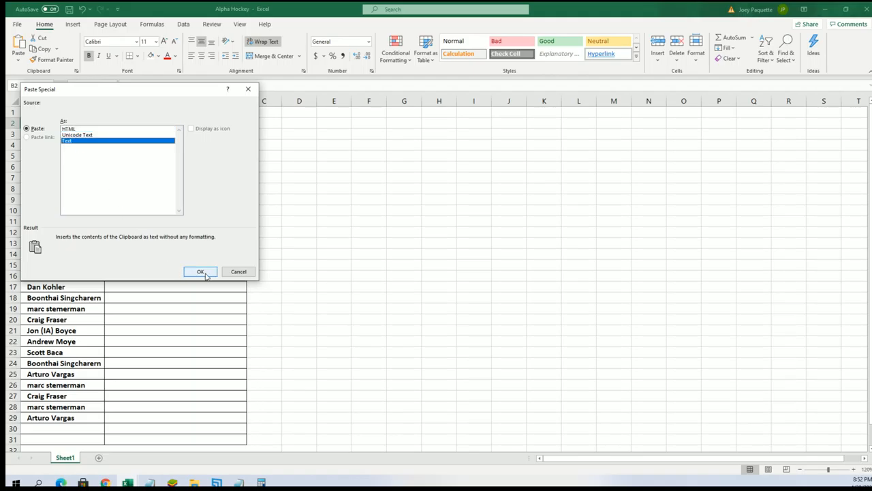
{"action": "left_click", "coordinate": [199, 271]}
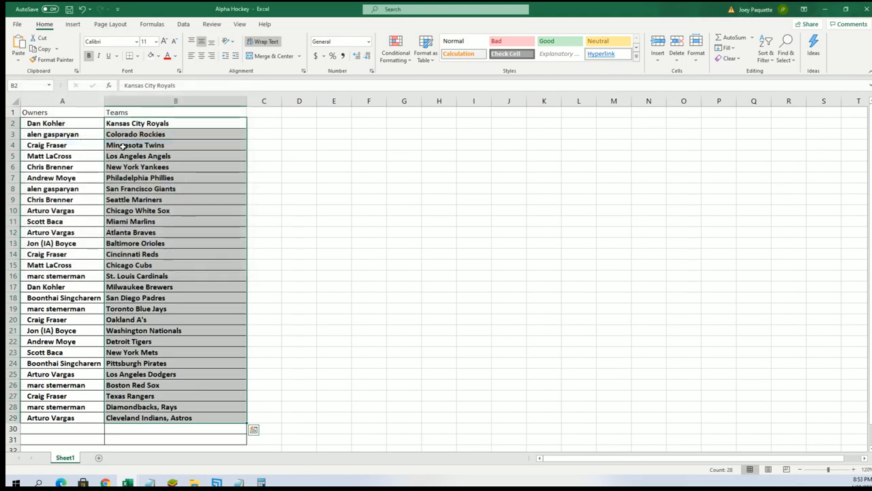
- Review pasted teams in column B, select B2:B29 and bring up Sort & Filter
{"action": "left_click", "coordinate": [174, 210]}
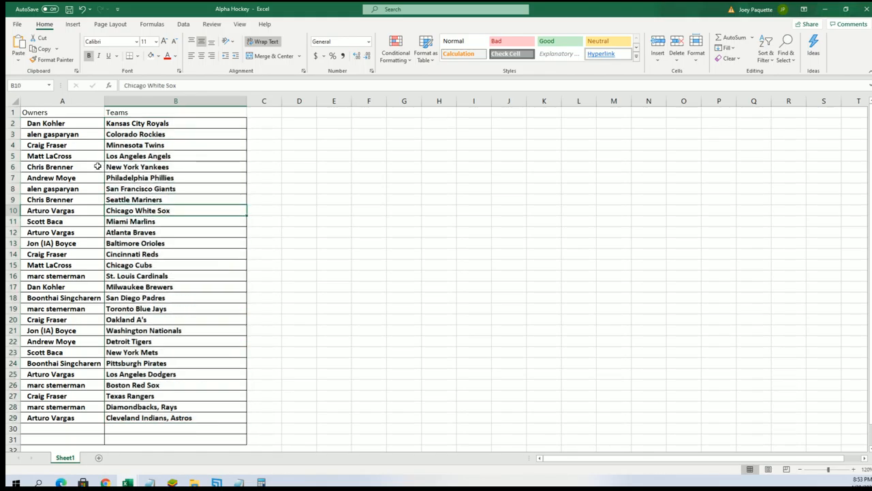
{"action": "left_click", "coordinate": [176, 156]}
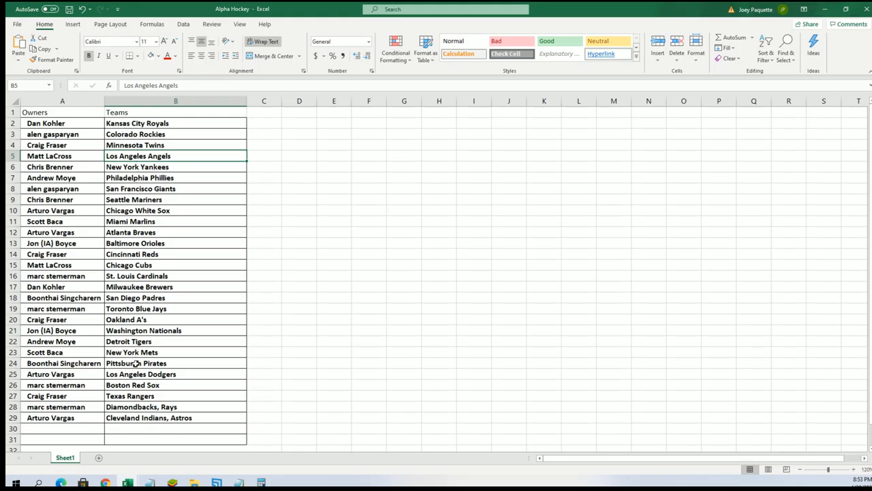
{"action": "left_click", "coordinate": [176, 123]}
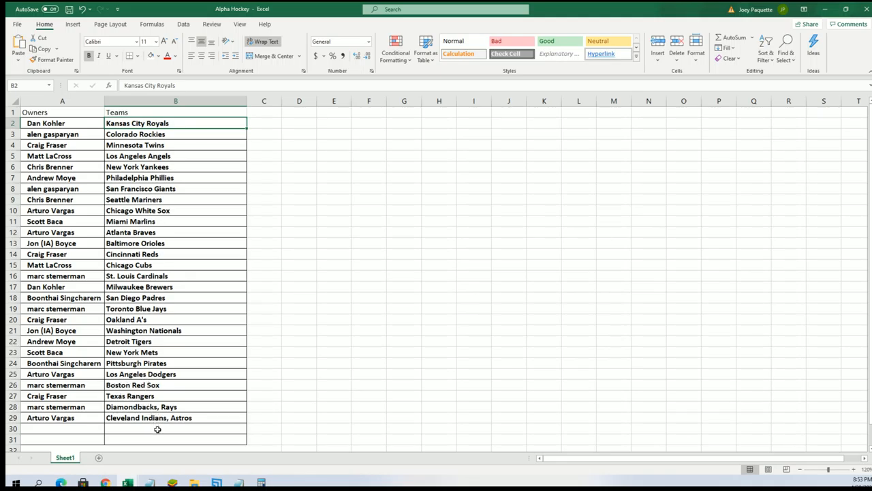
{"action": "left_click", "coordinate": [175, 373]}
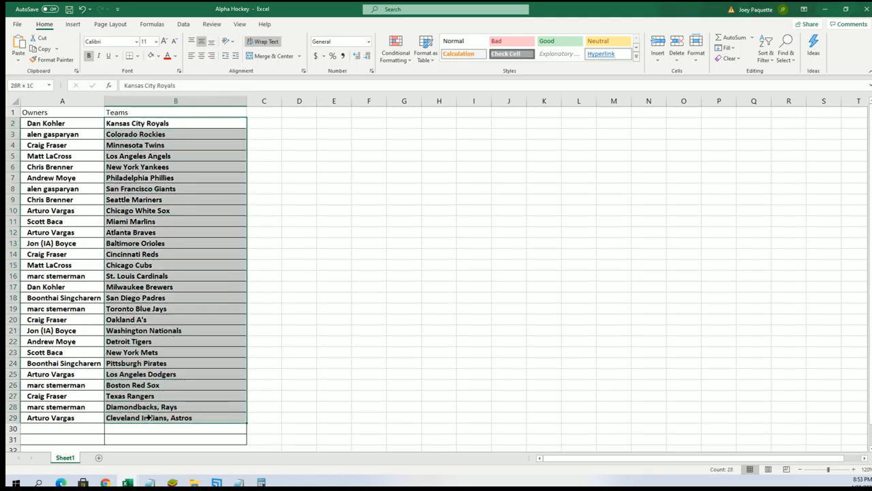
{"action": "left_click", "coordinate": [765, 48]}
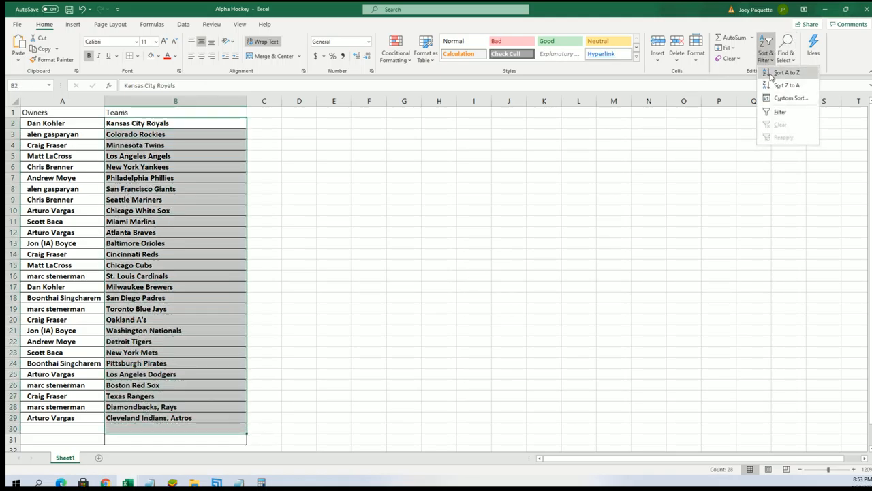